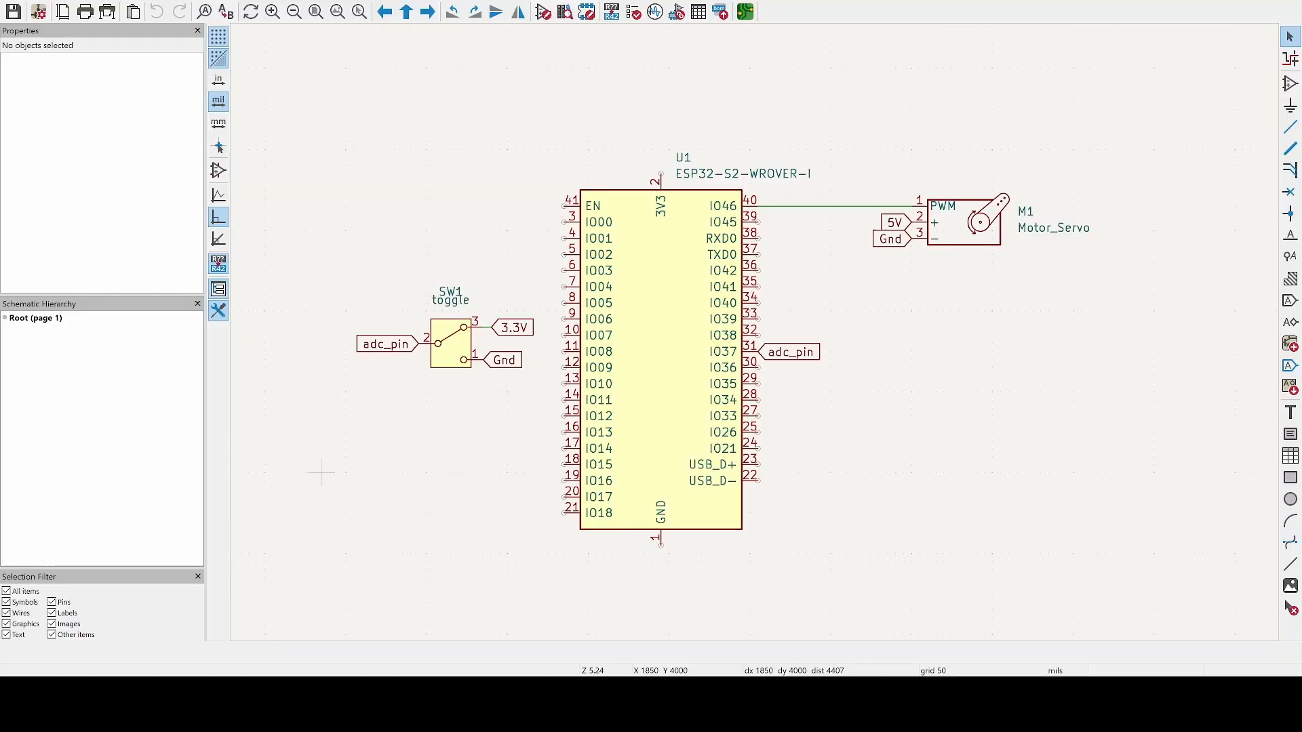
mouse_move(635, 156)
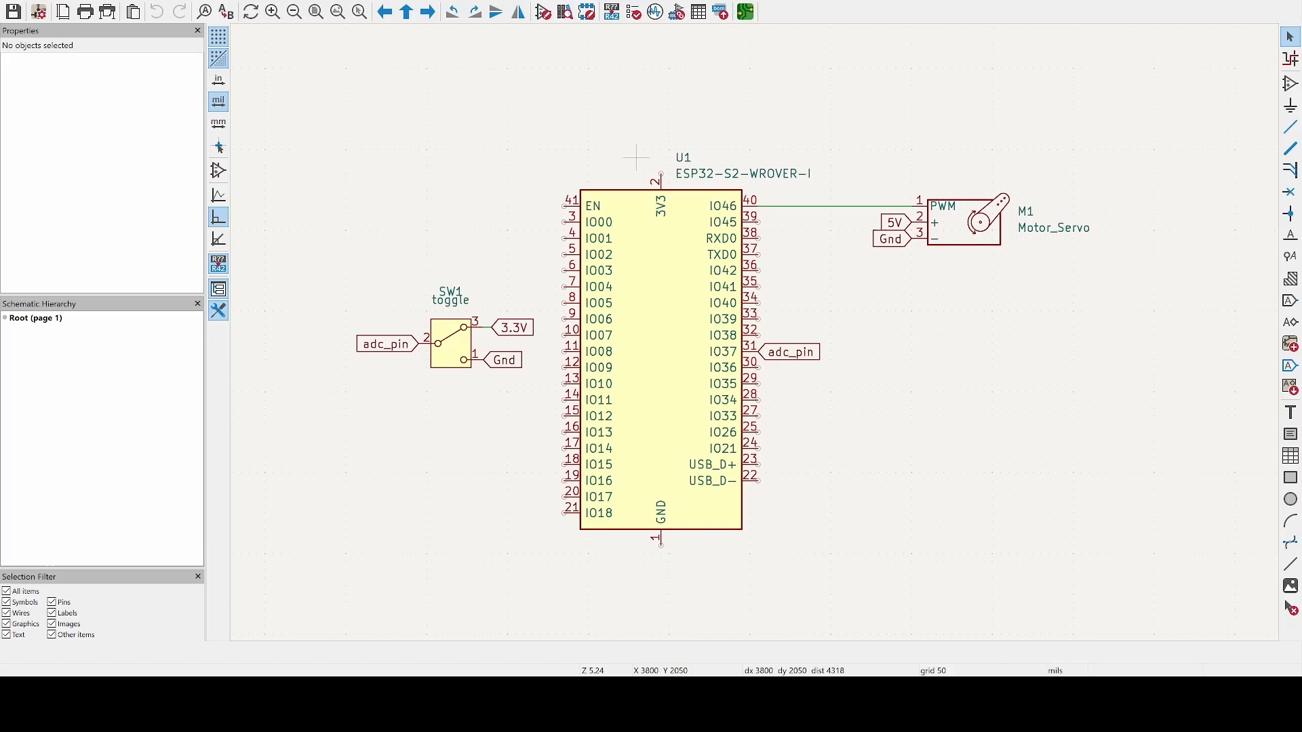
mouse_move(652, 149)
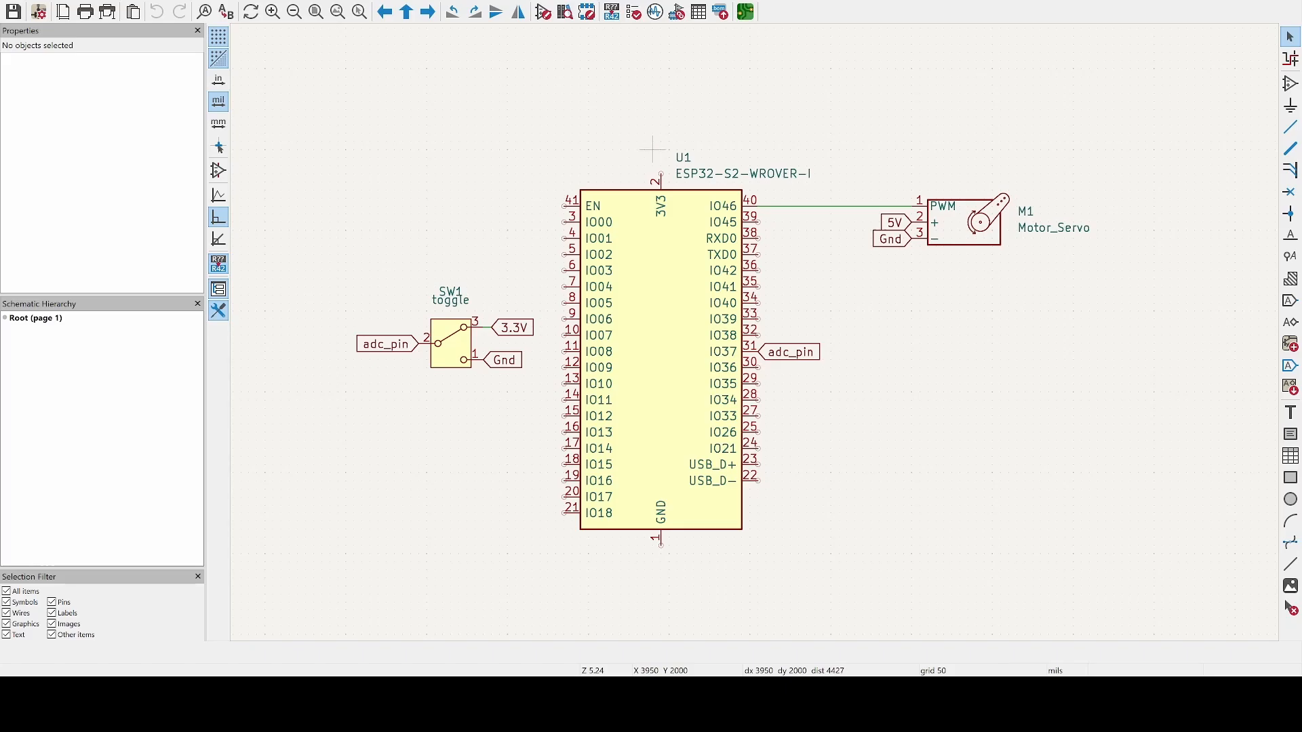
mouse_move(554, 181)
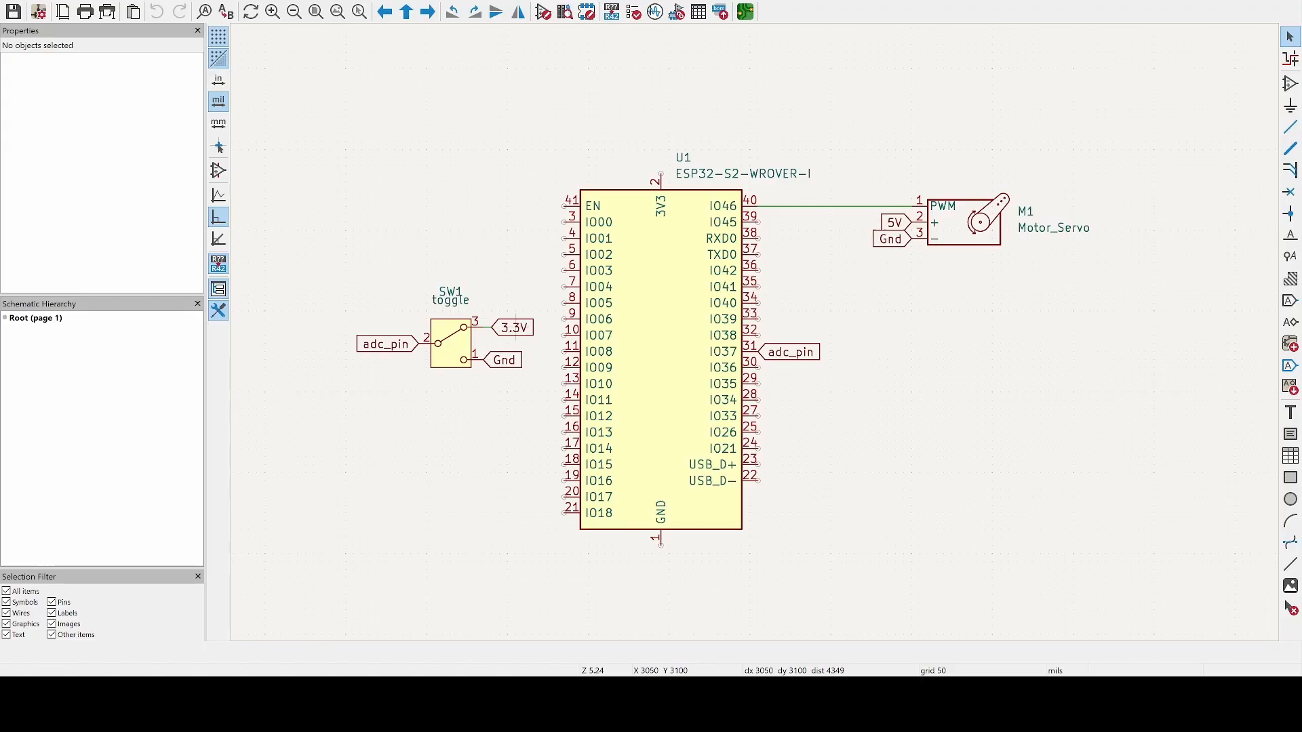
mouse_move(511, 326)
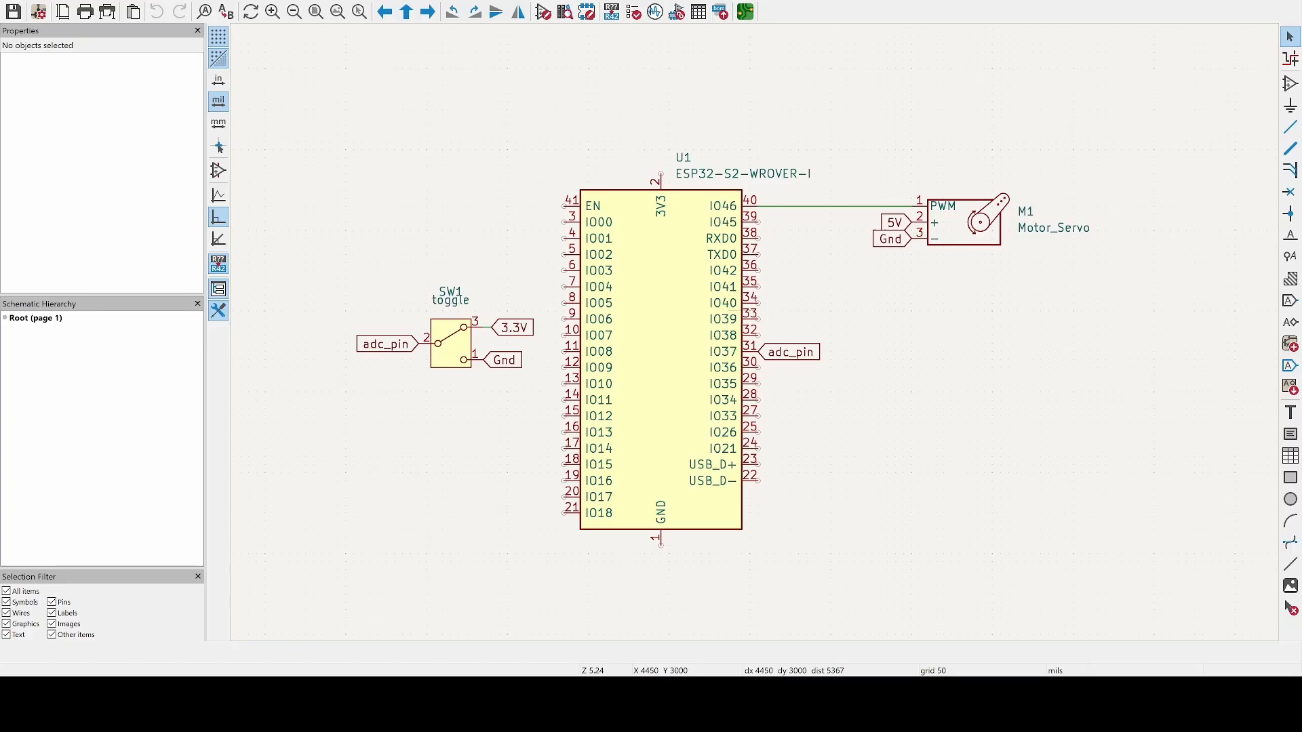
mouse_move(751, 386)
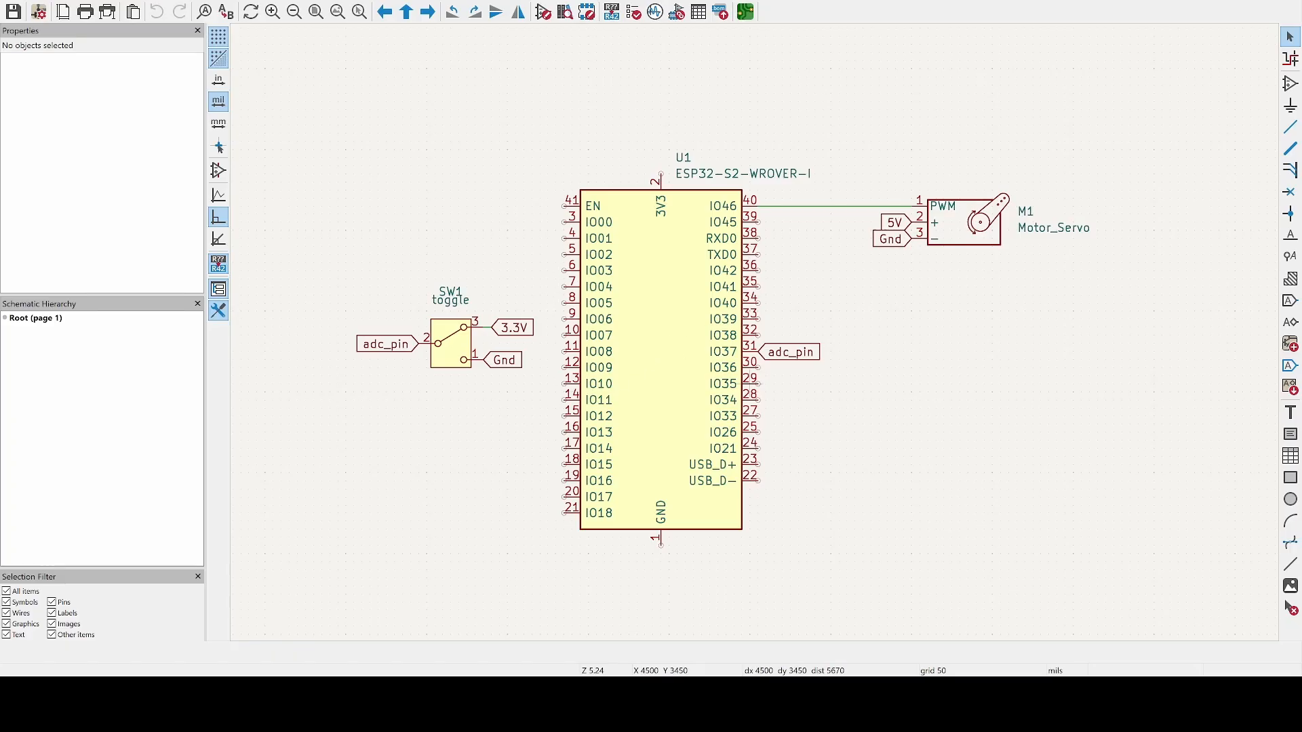
mouse_move(834, 351)
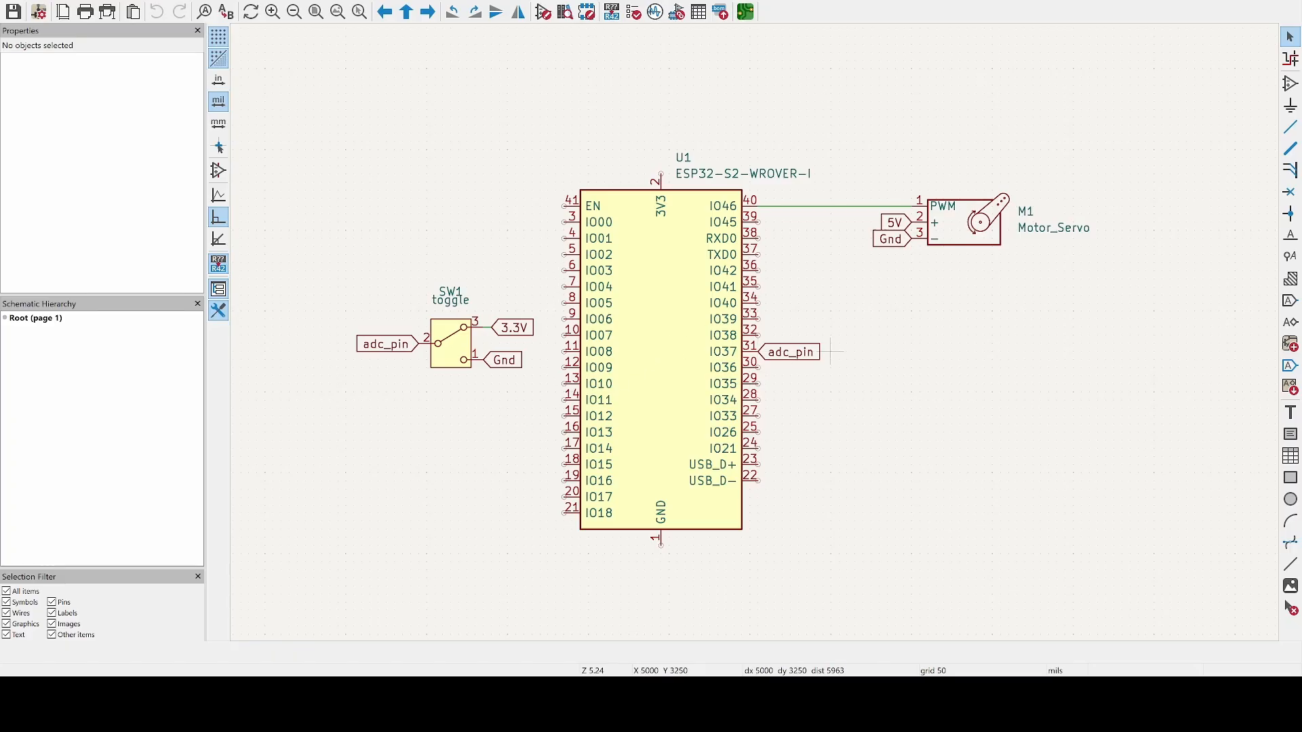
mouse_move(829, 351)
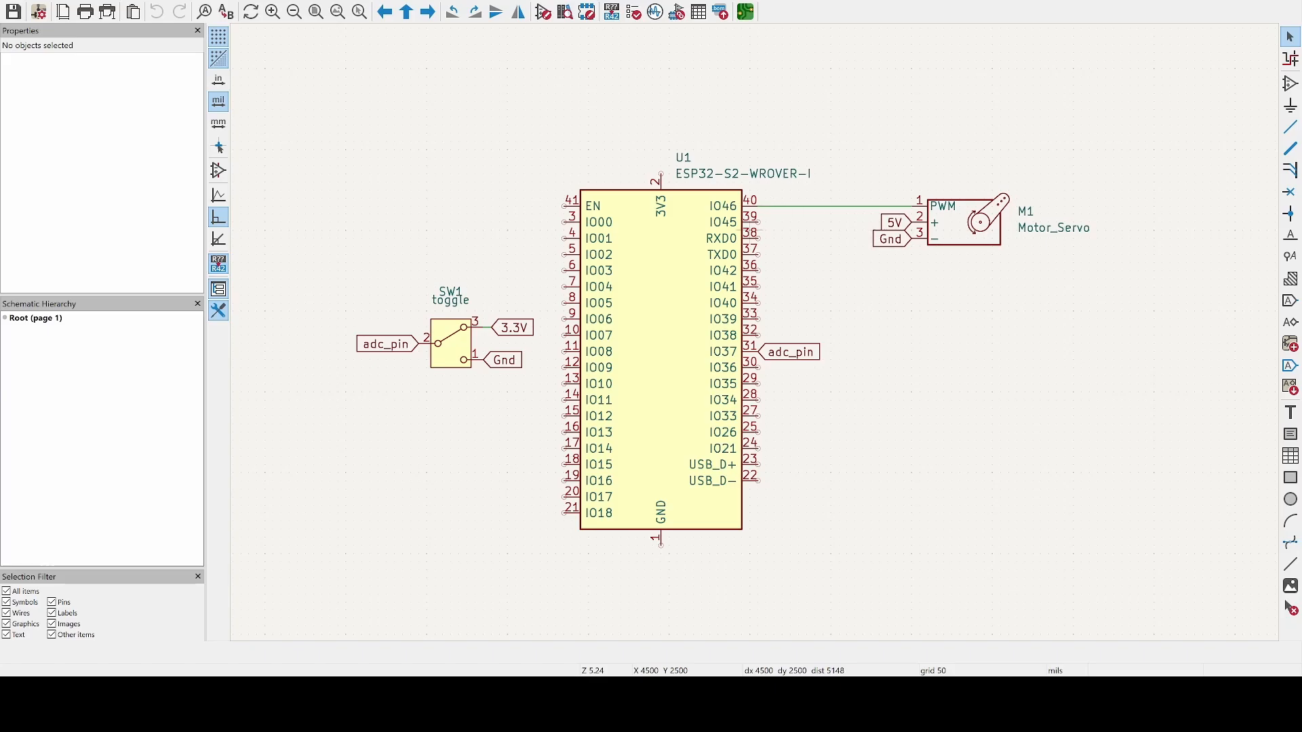
mouse_move(751, 229)
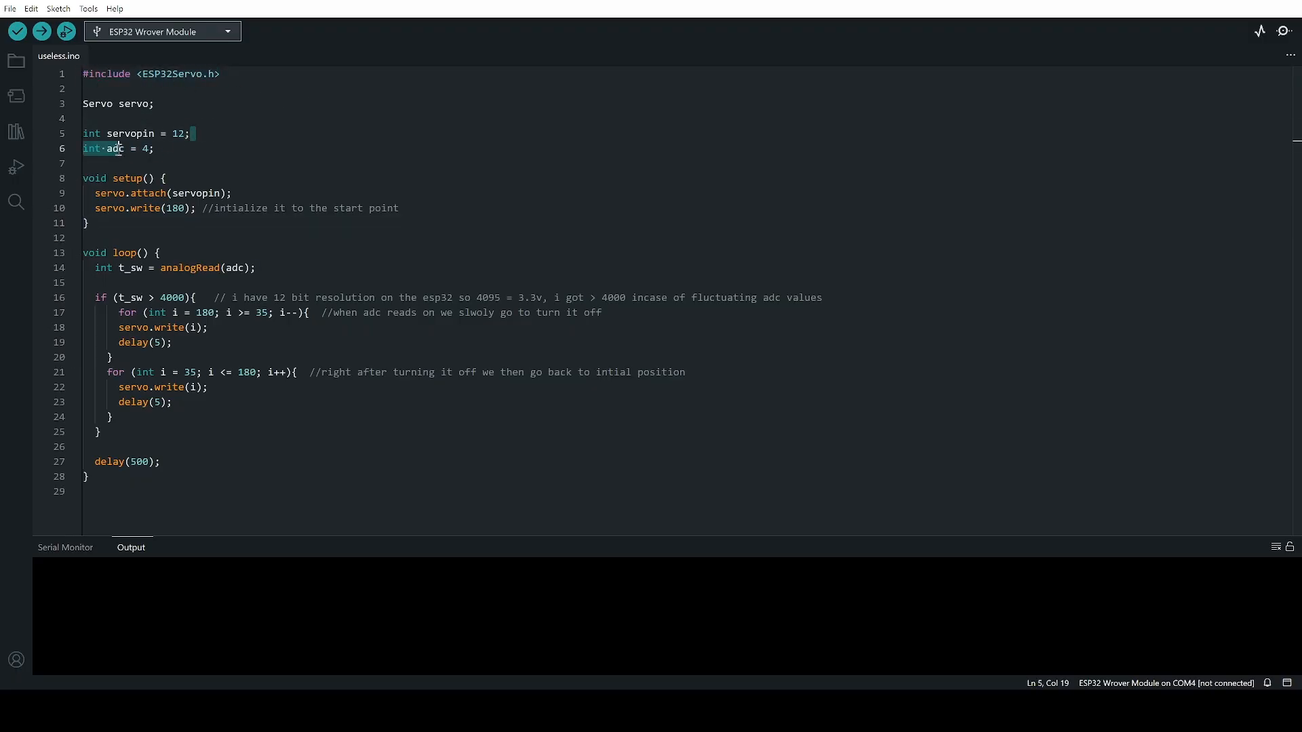
Click into the useless.ino code that sweeps the servo when the ADC reading exceeds 4000.
left_click(189, 133)
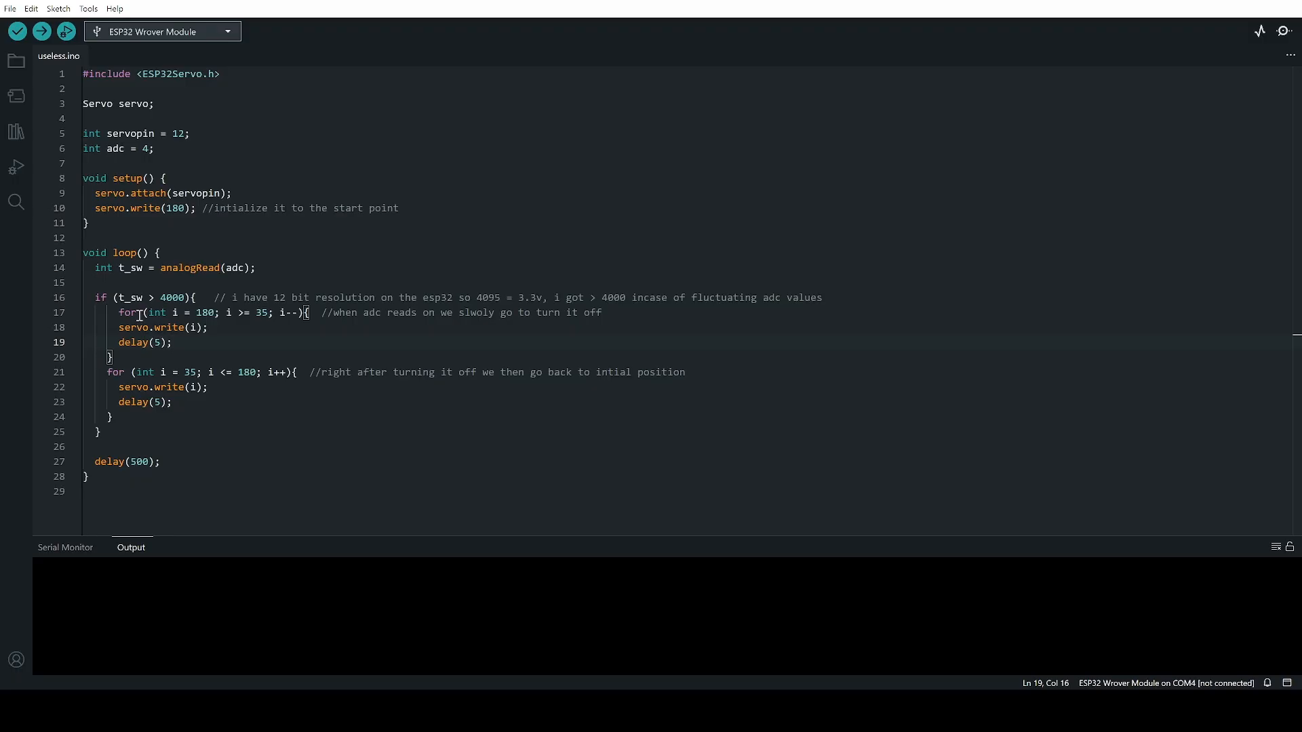
left_click(162, 326)
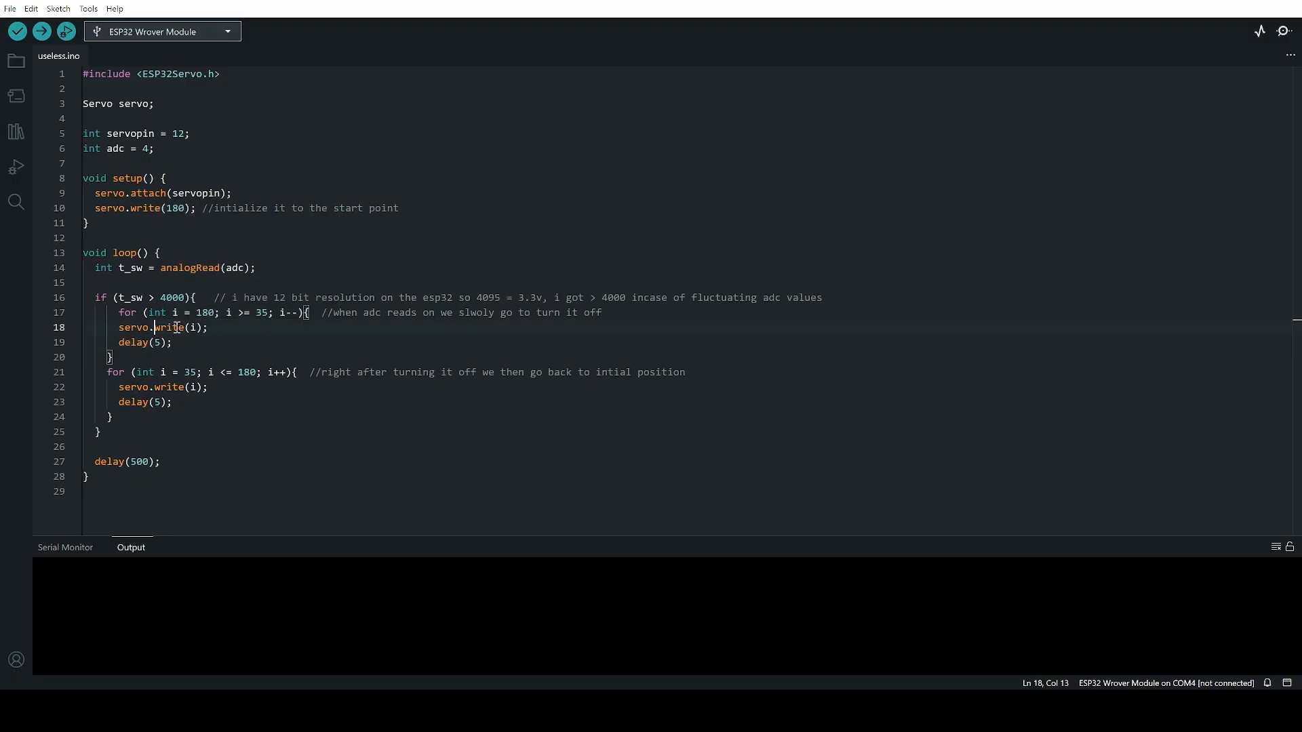
left_click(344, 490)
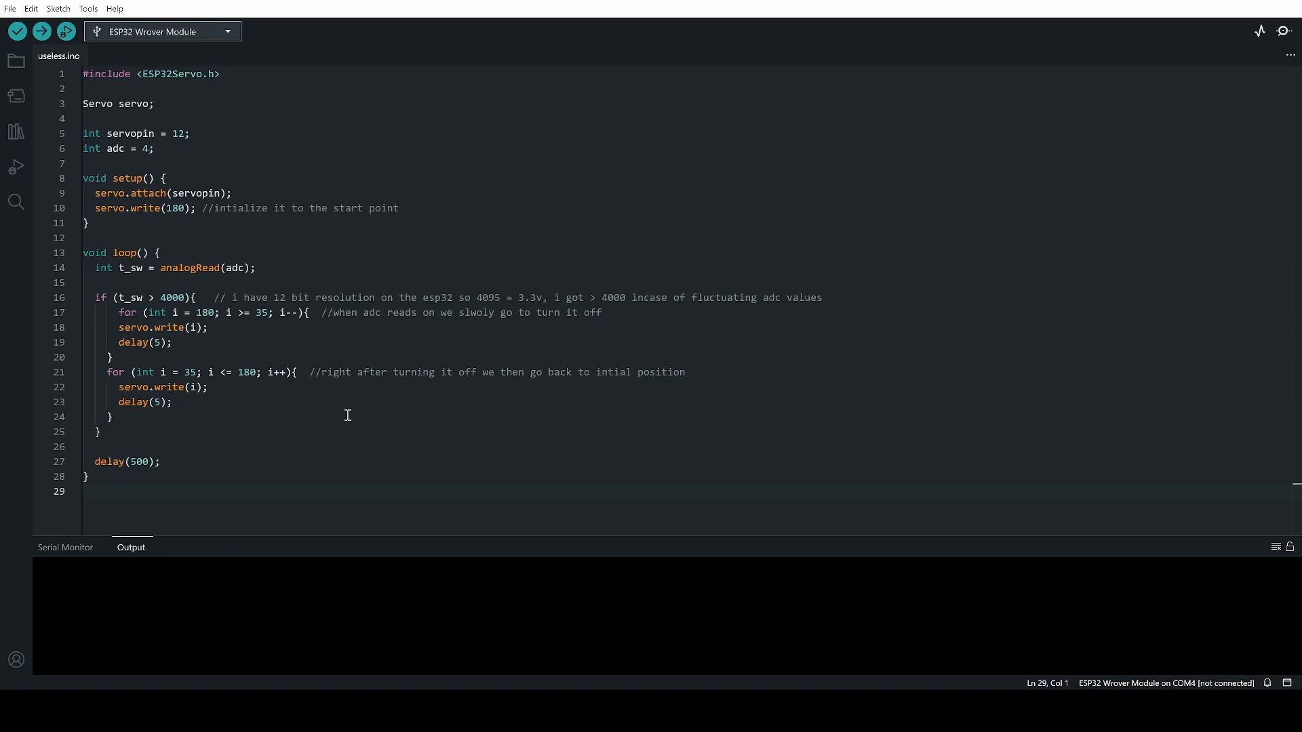
mouse_move(537, 341)
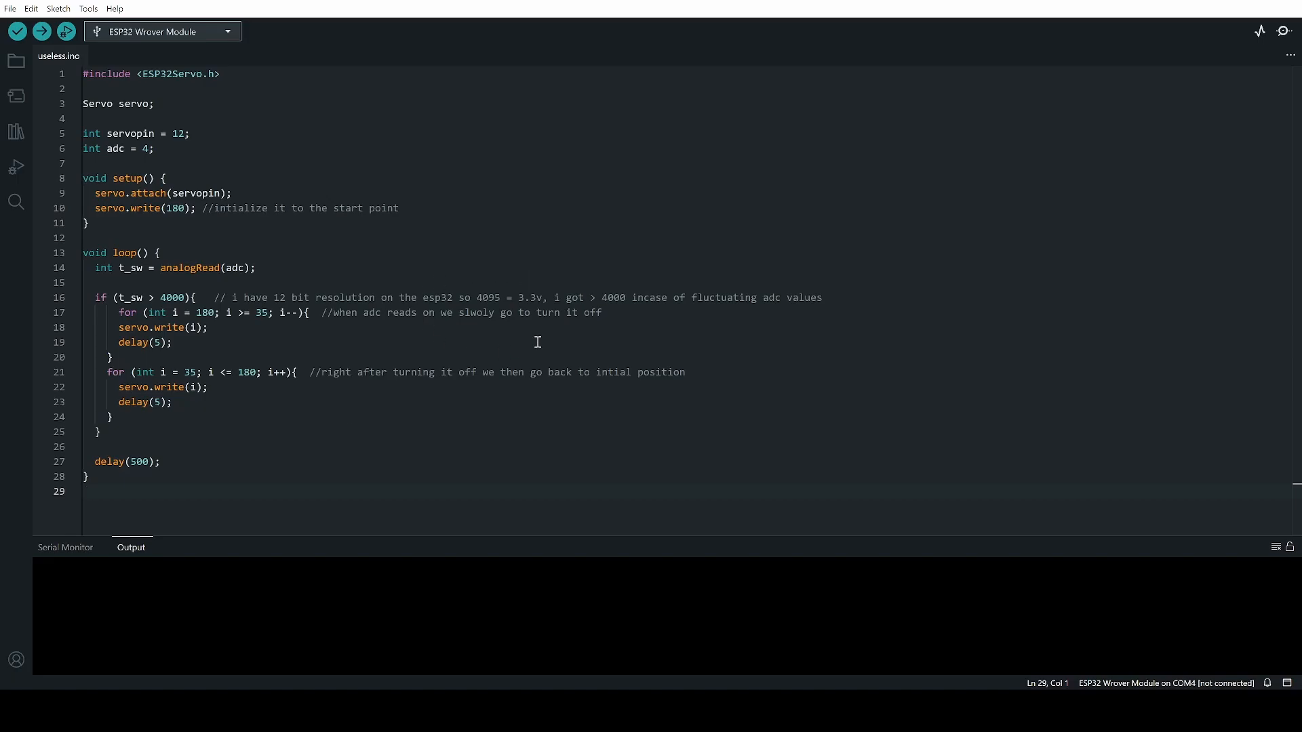